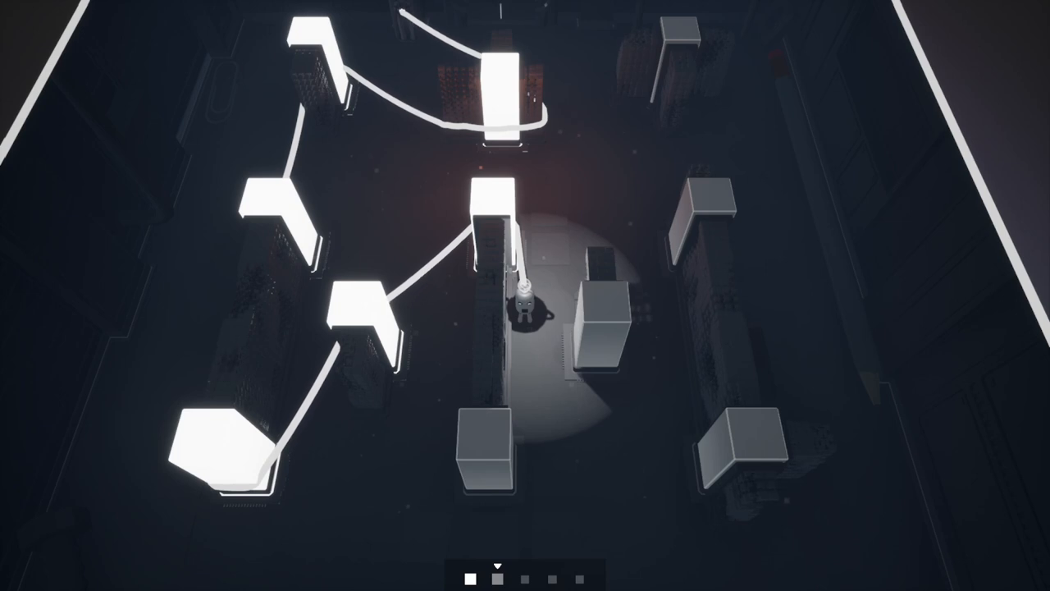
Walk the robot forward to keep looping the cable around unlit pillars.
{"action": "key", "text": "w"}
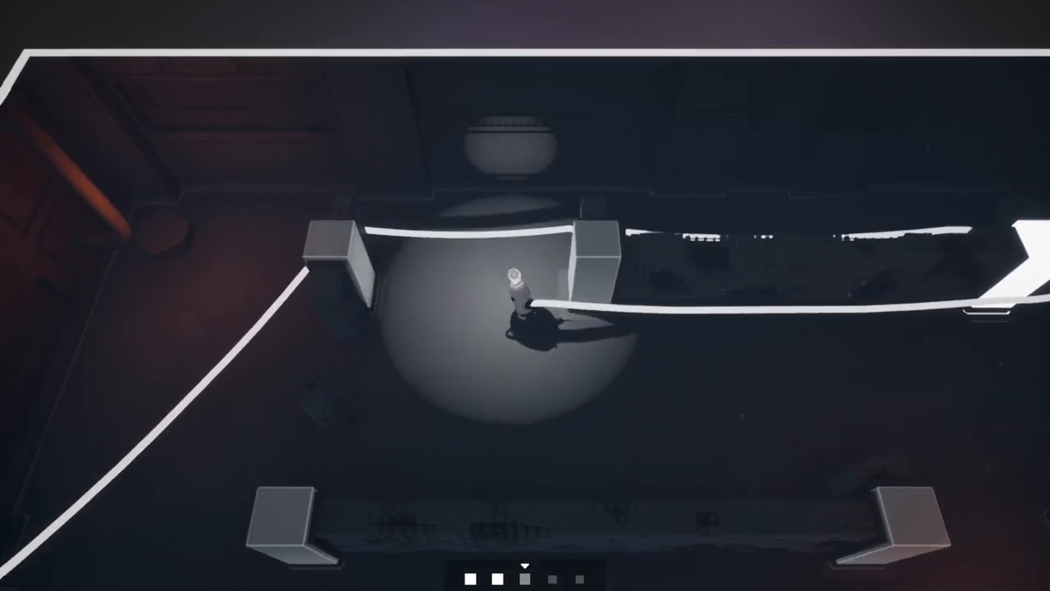
From the pause menu's Options, browse Key Bindings such as Restart Level, Select Previous Robot and Rewind.
{"action": "key", "text": "Escape"}
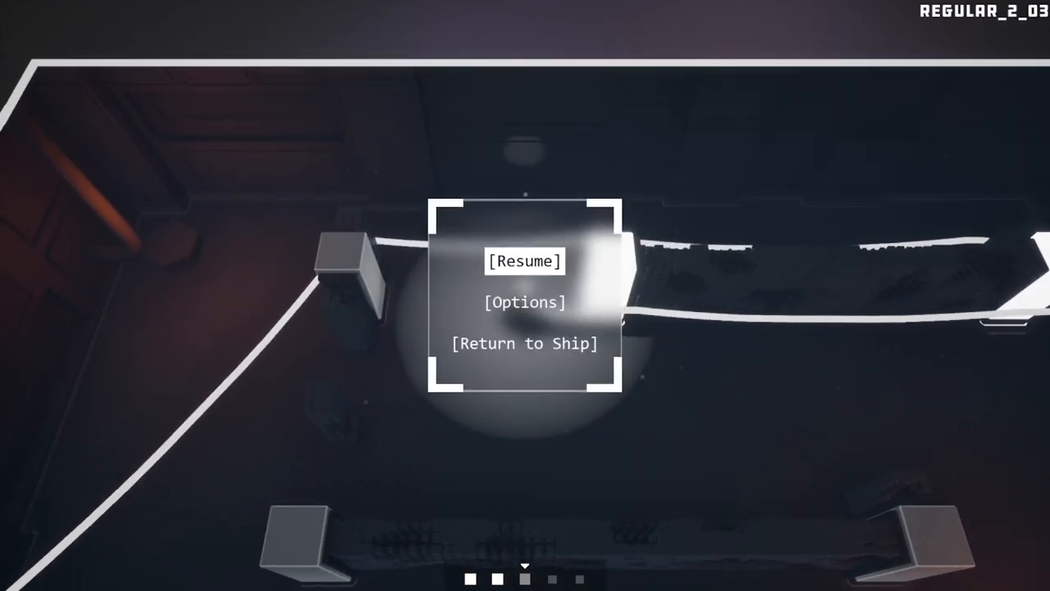
{"action": "left_click", "coordinate": [525, 302]}
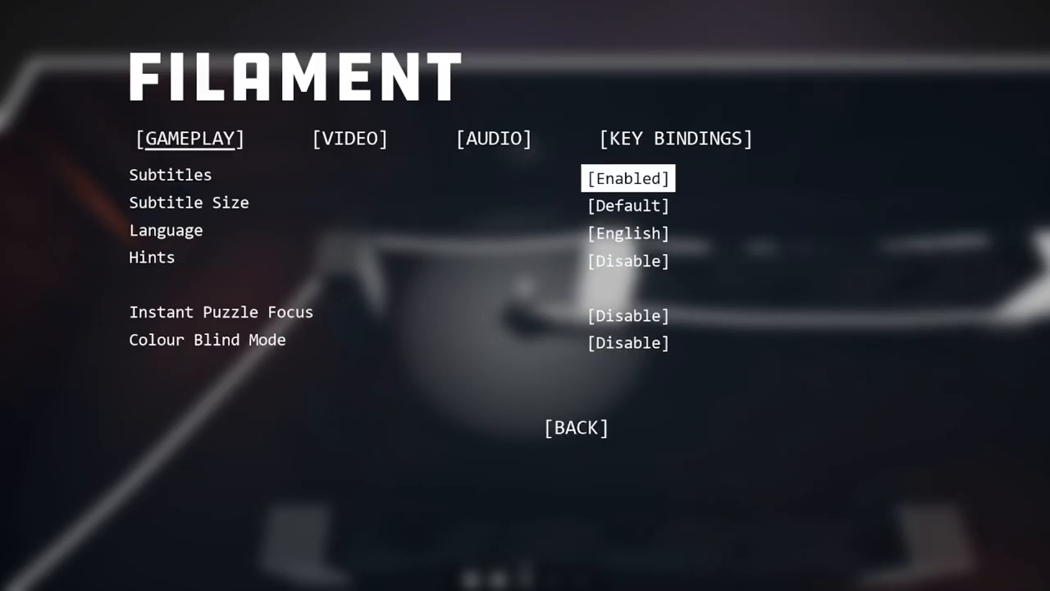
{"action": "left_click", "coordinate": [675, 138]}
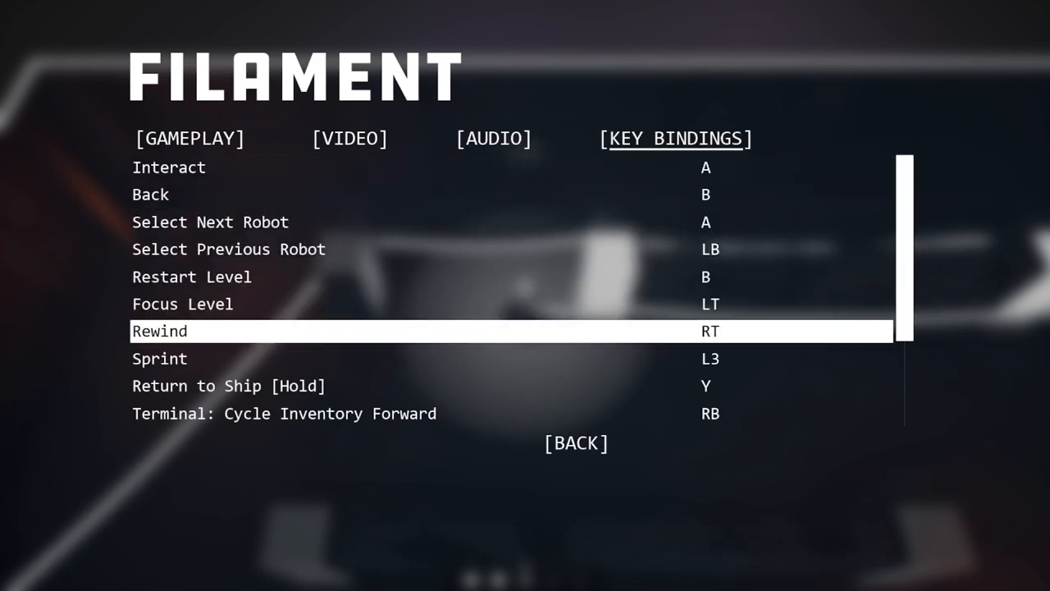
{"action": "key", "text": "up"}
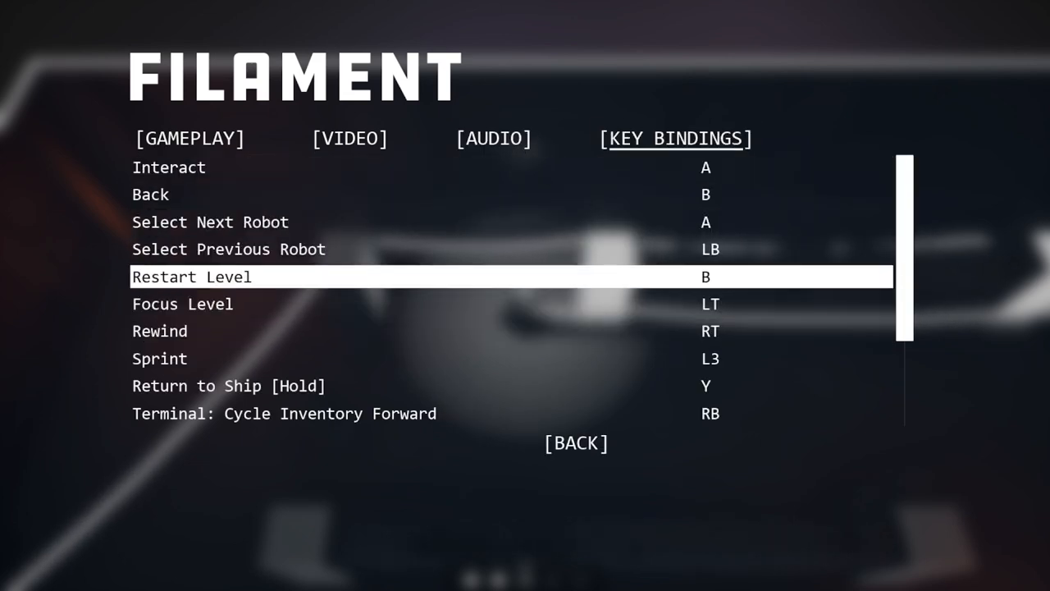
{"action": "key", "text": "Up"}
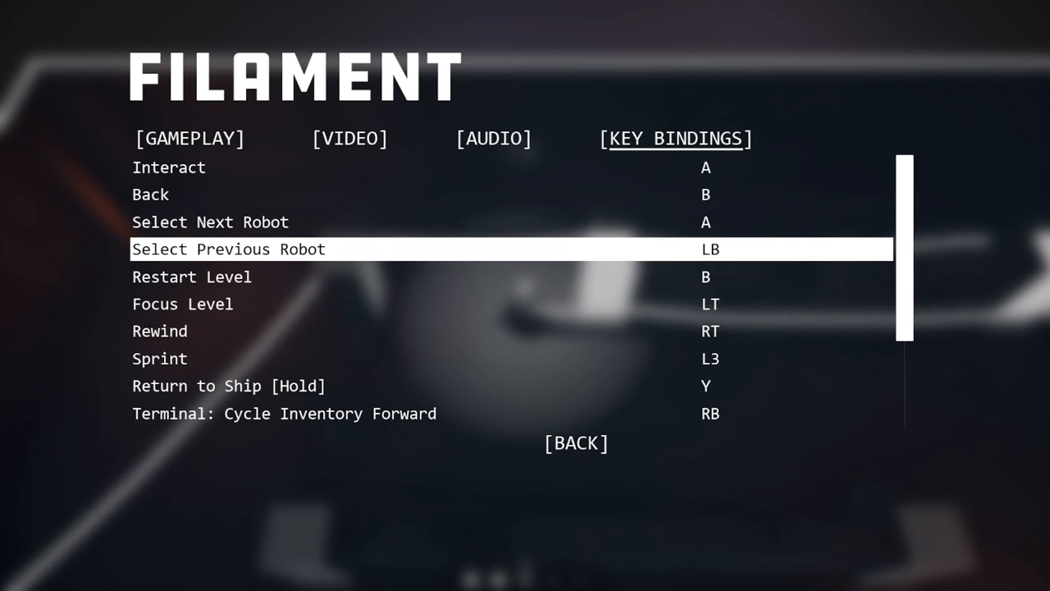
{"action": "key", "text": "down"}
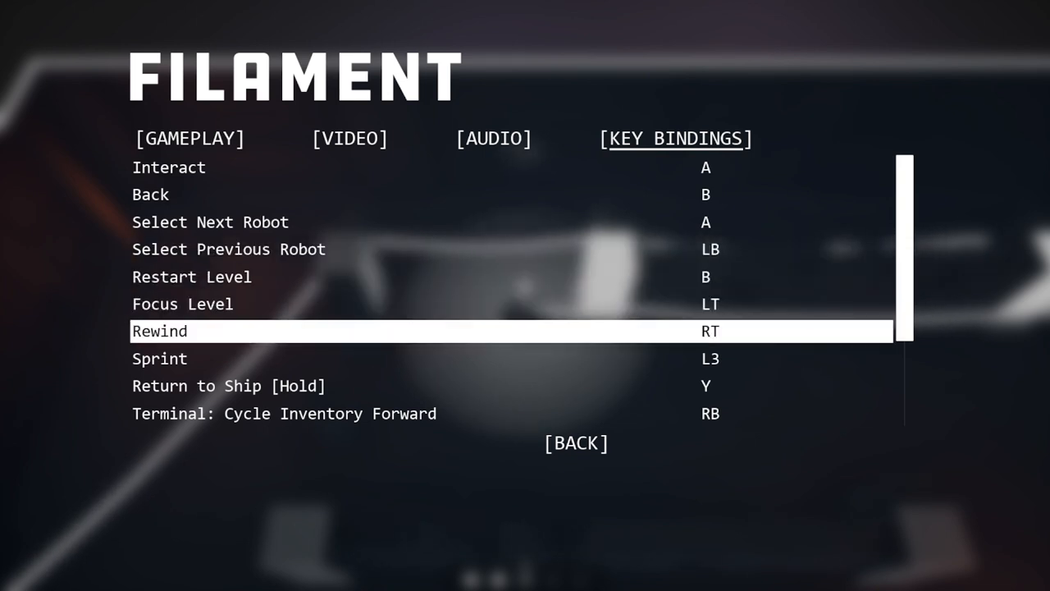
{"action": "scroll", "scroll_direction": "down", "scroll_amount": 3}
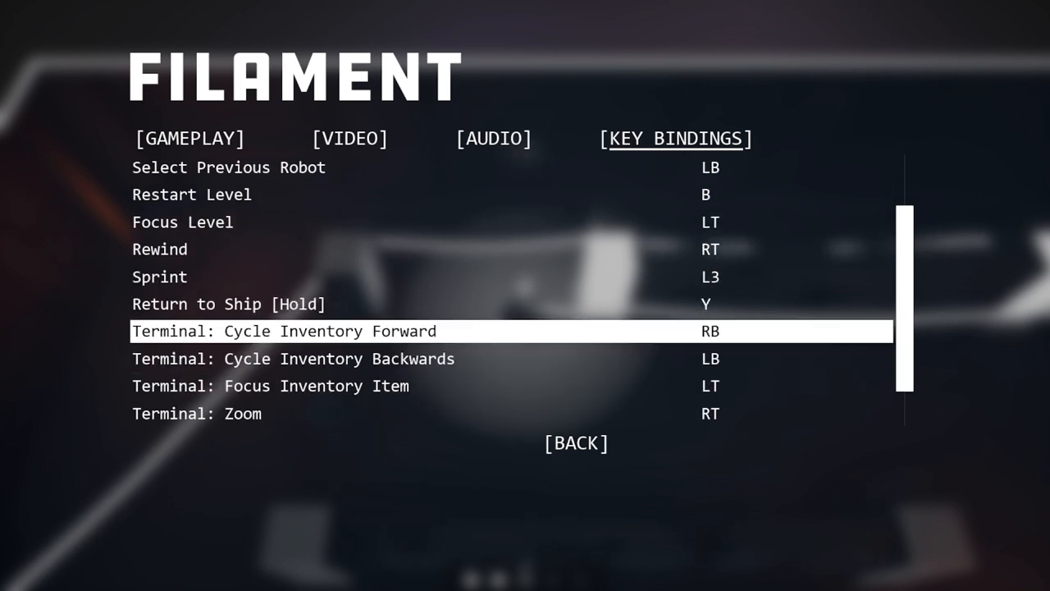
{"action": "key", "text": "up"}
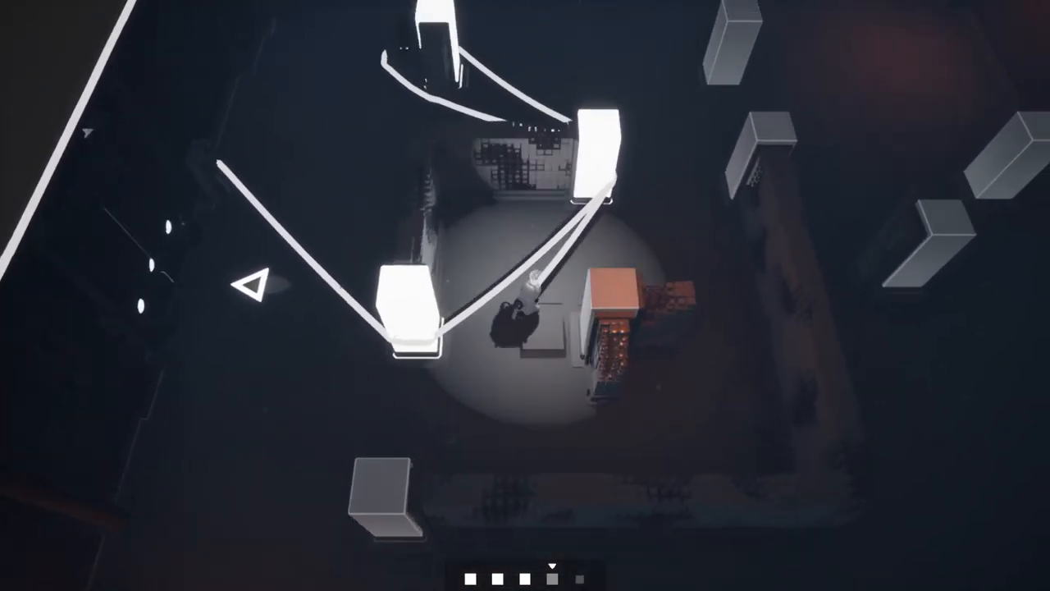
{"action": "mouse_move", "coordinate": [525, 295]}
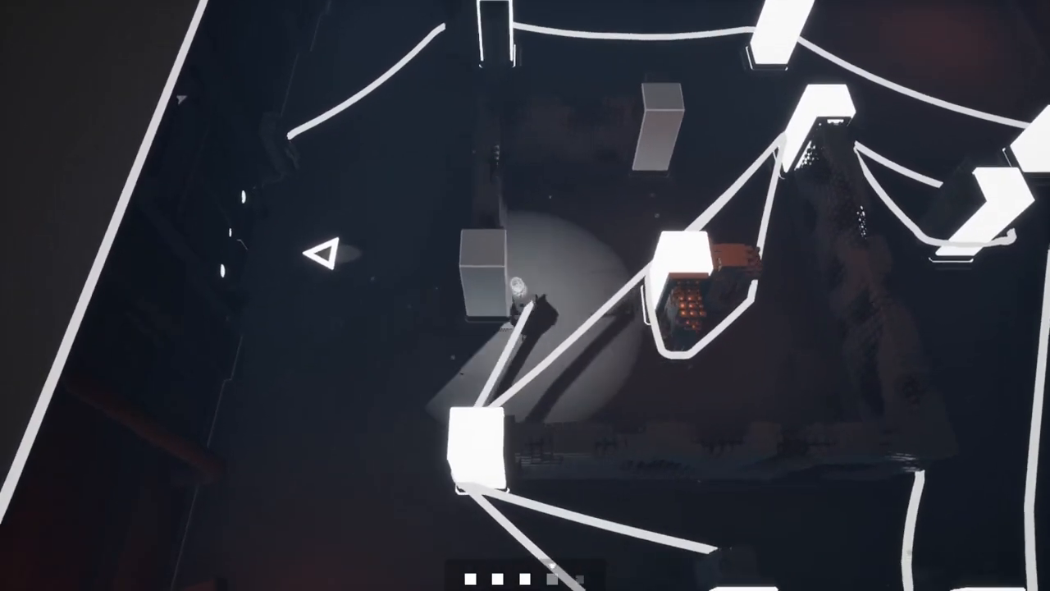
{"action": "mouse_move", "coordinate": [525, 295]}
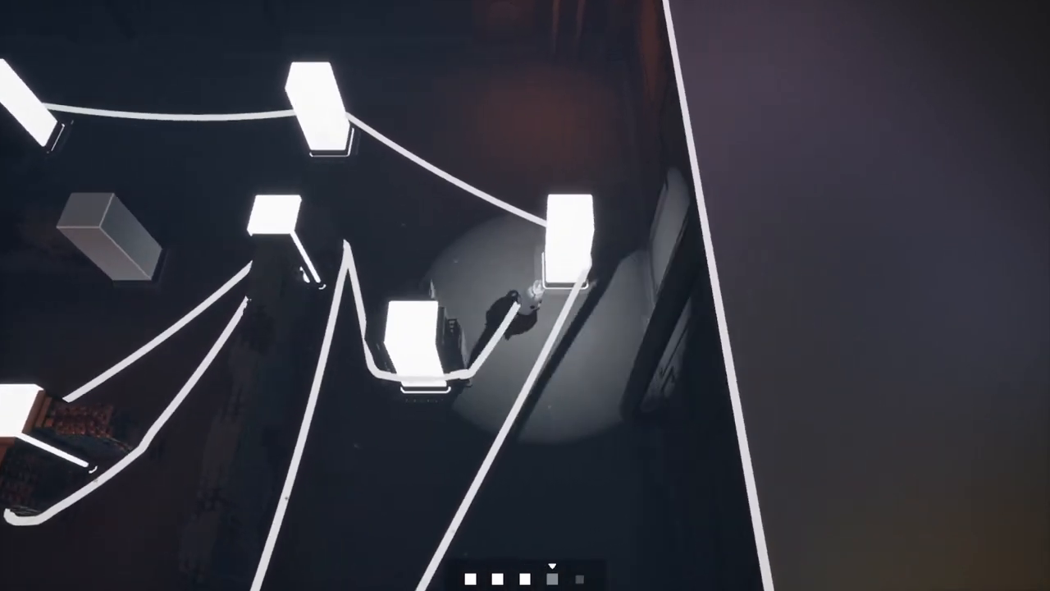
{"action": "mouse_move", "coordinate": [525, 296]}
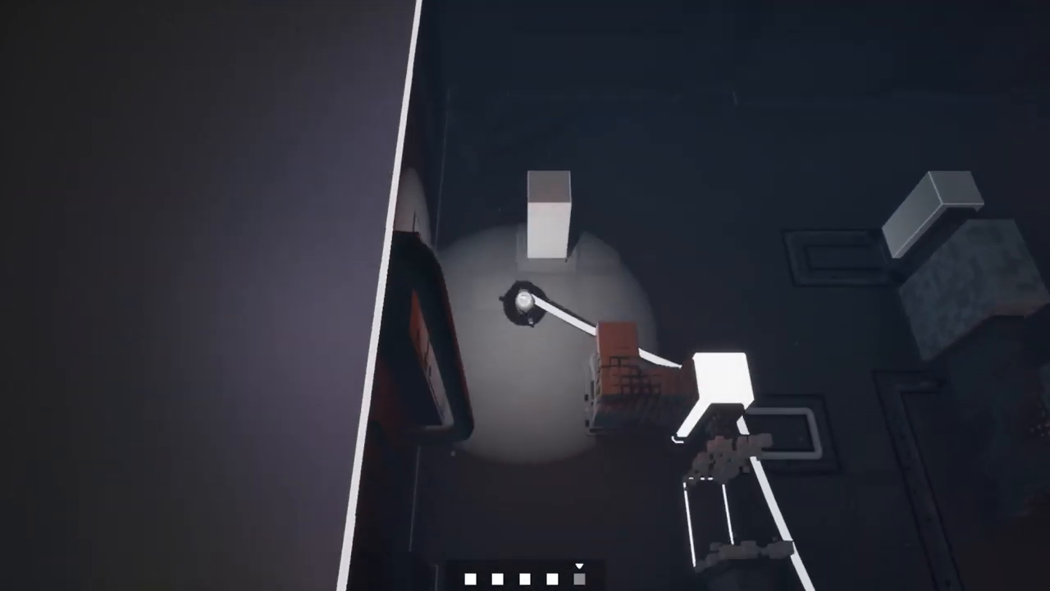
{"action": "mouse_move", "coordinate": [525, 295]}
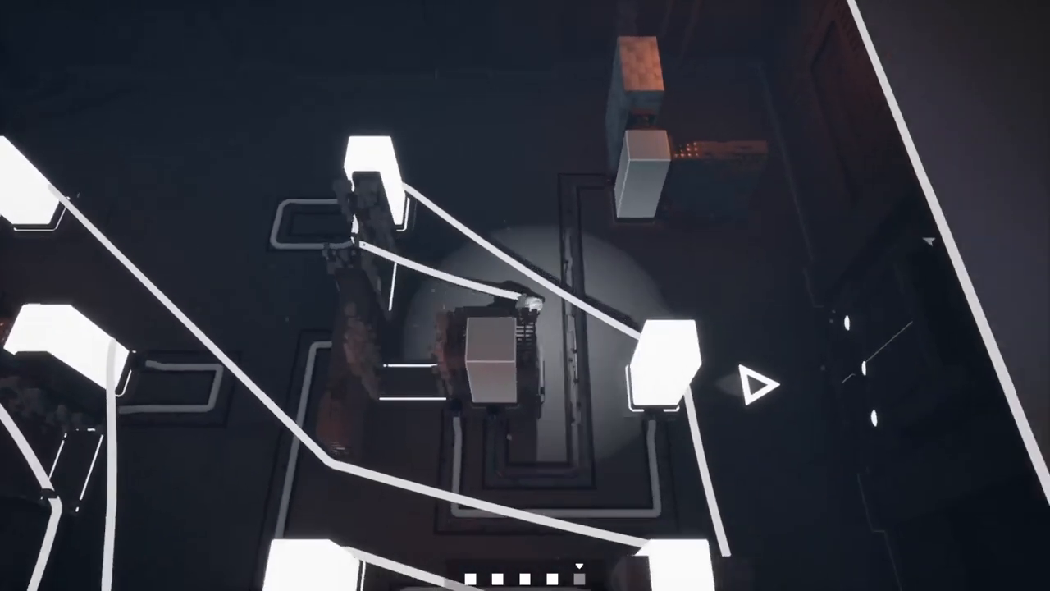
{"action": "mouse_move", "coordinate": [525, 296]}
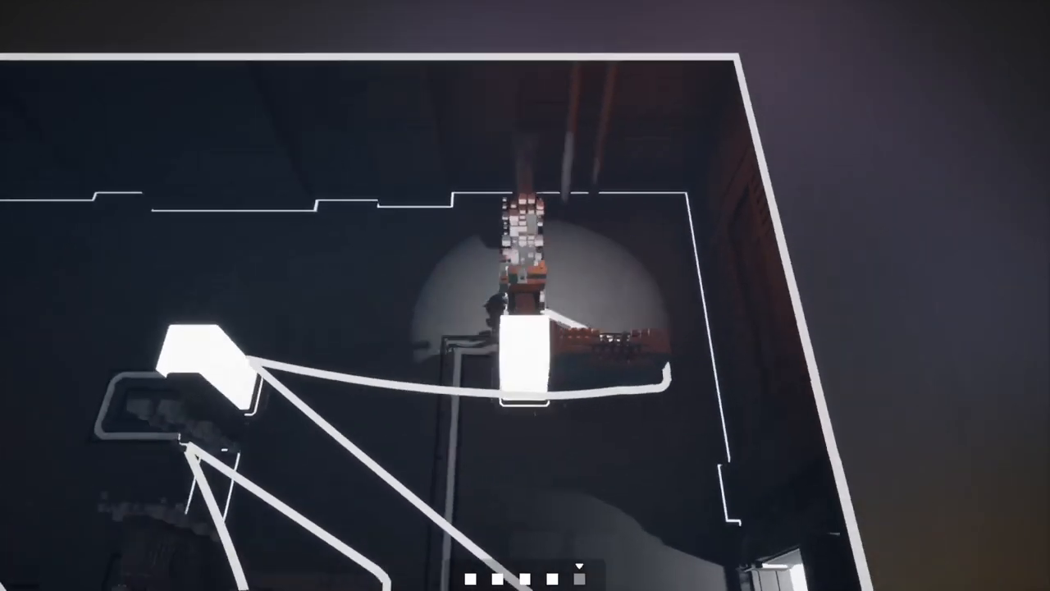
{"action": "mouse_move", "coordinate": [525, 295]}
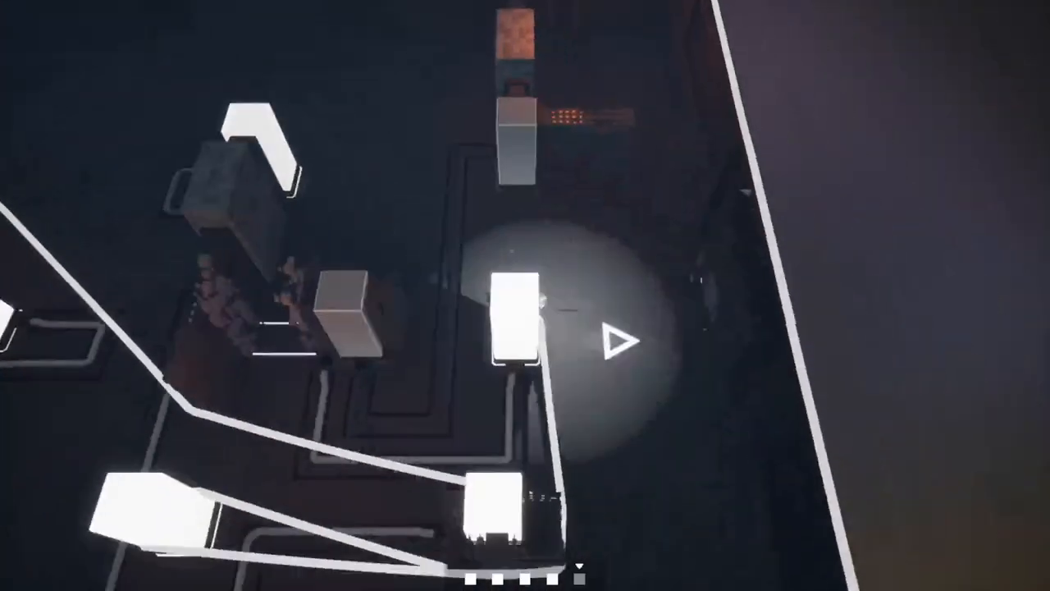
{"action": "mouse_move", "coordinate": [525, 295]}
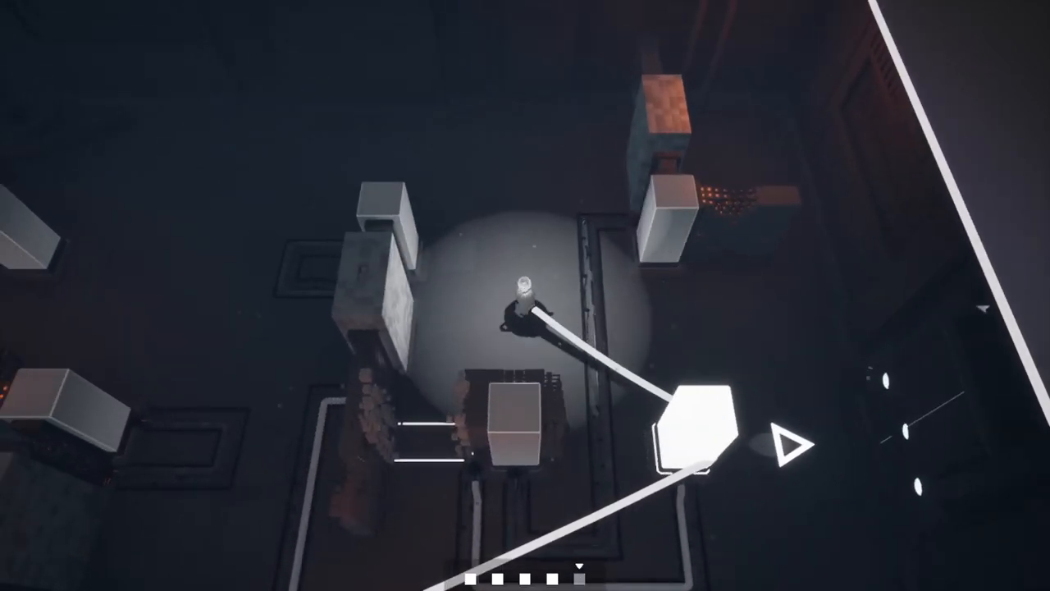
{"action": "mouse_move", "coordinate": [525, 295]}
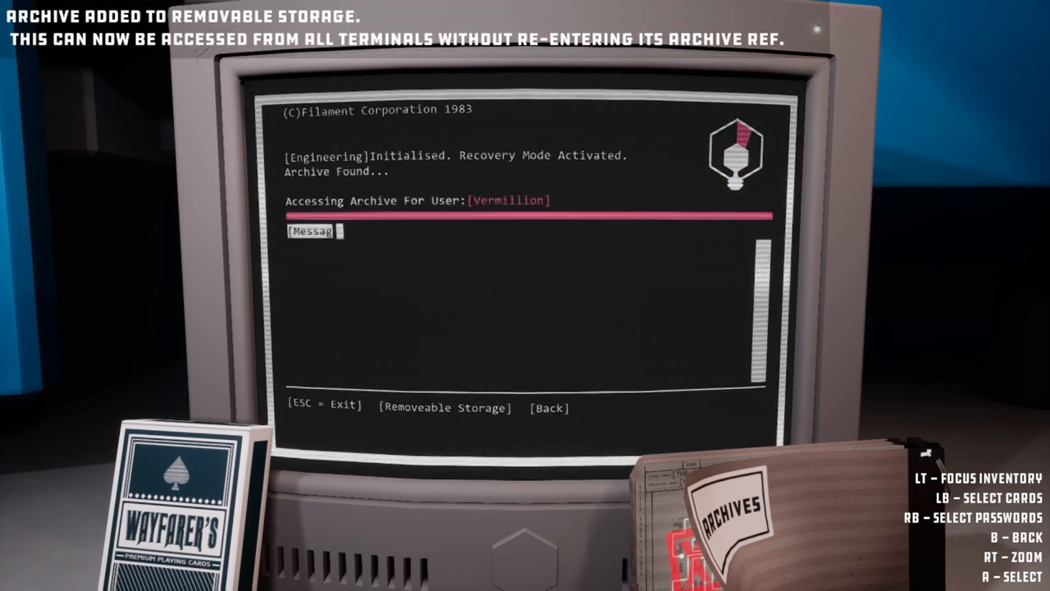
Go to the archive's logs and open log Entry 4.
{"action": "left_click", "coordinate": [318, 231]}
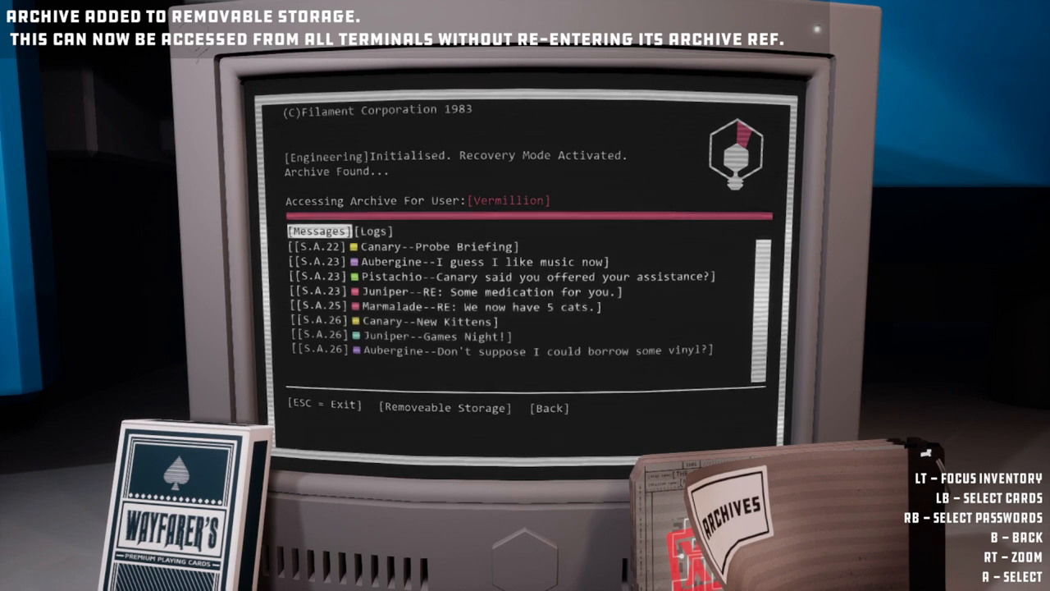
{"action": "left_click", "coordinate": [372, 230]}
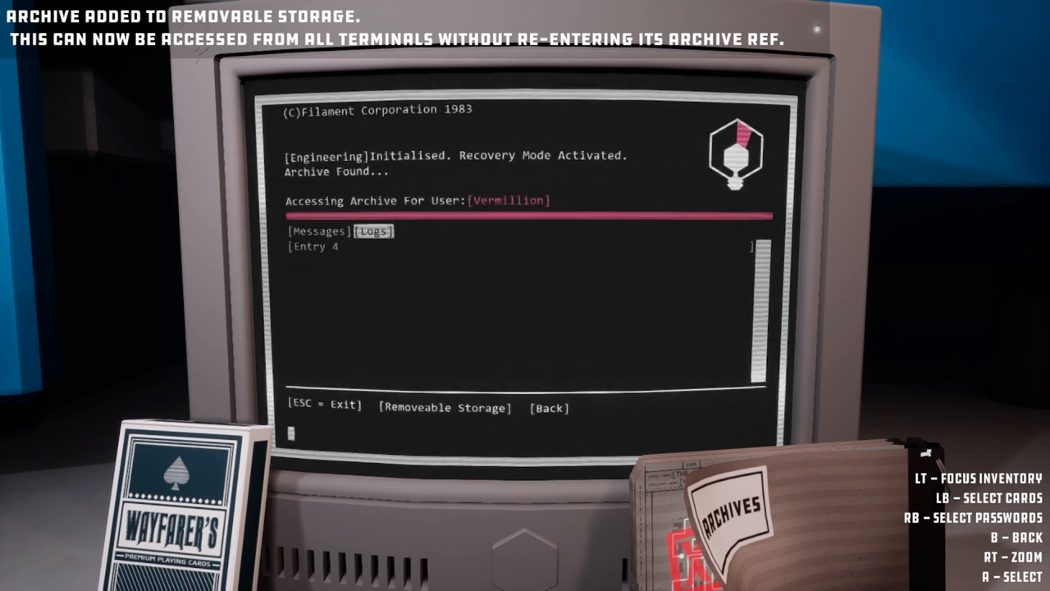
{"action": "left_click", "coordinate": [315, 247]}
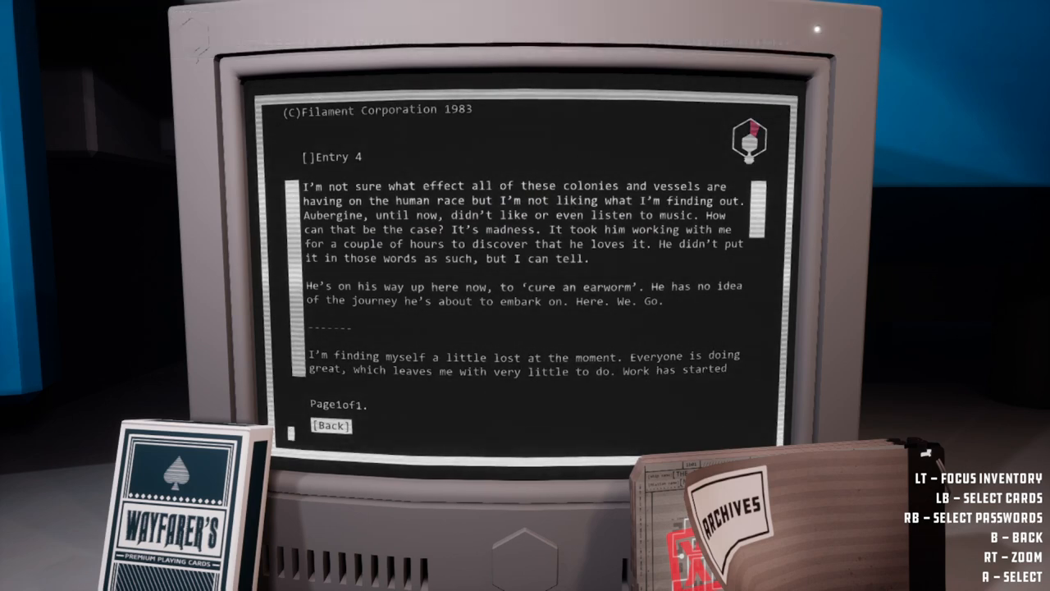
Scroll down through Entry 4 until the final kitten-care paragraph is visible.
{"action": "scroll", "scroll_direction": "down", "scroll_amount": 3}
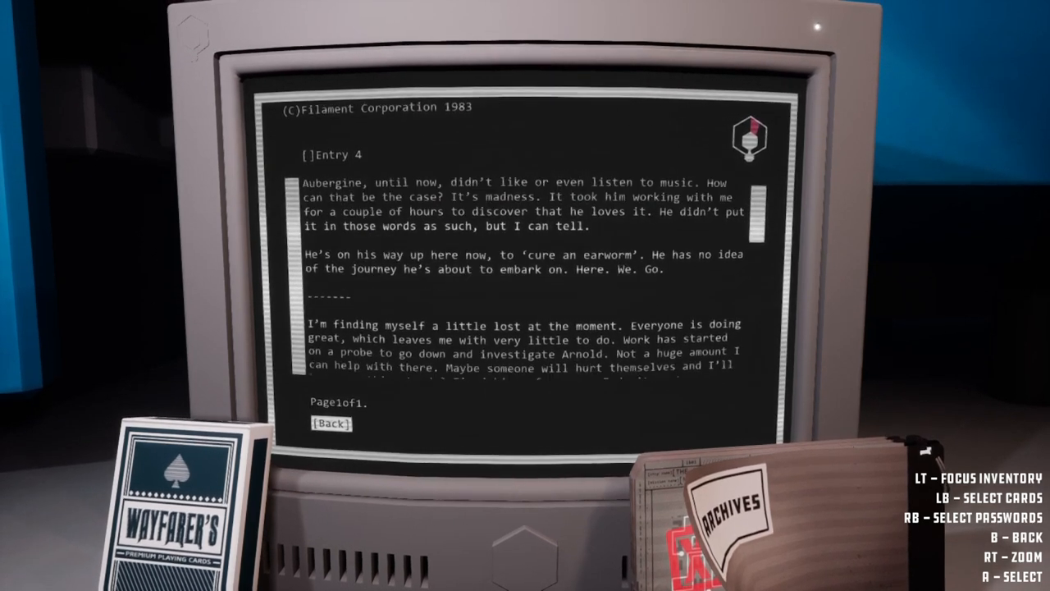
{"action": "scroll", "scroll_direction": "down", "scroll_amount": 3}
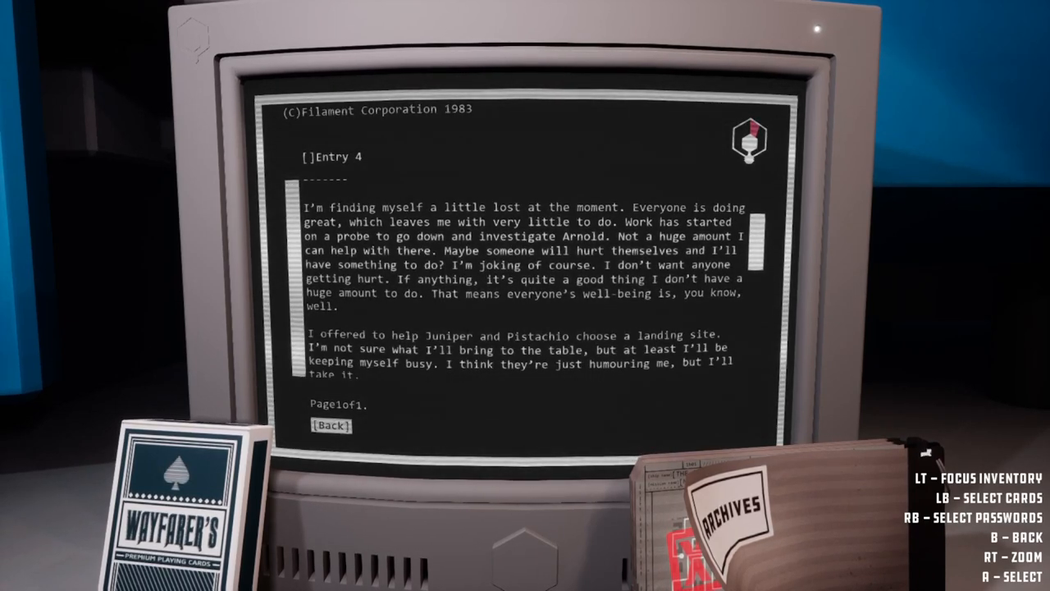
{"action": "scroll", "scroll_direction": "down", "scroll_amount": 3}
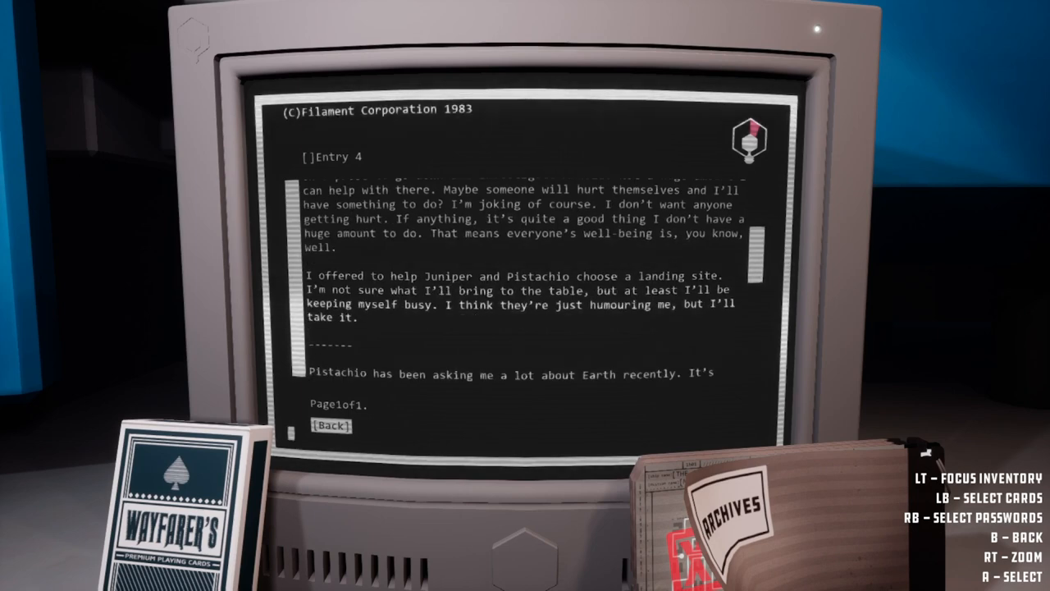
{"action": "scroll", "scroll_direction": "down", "scroll_amount": 3}
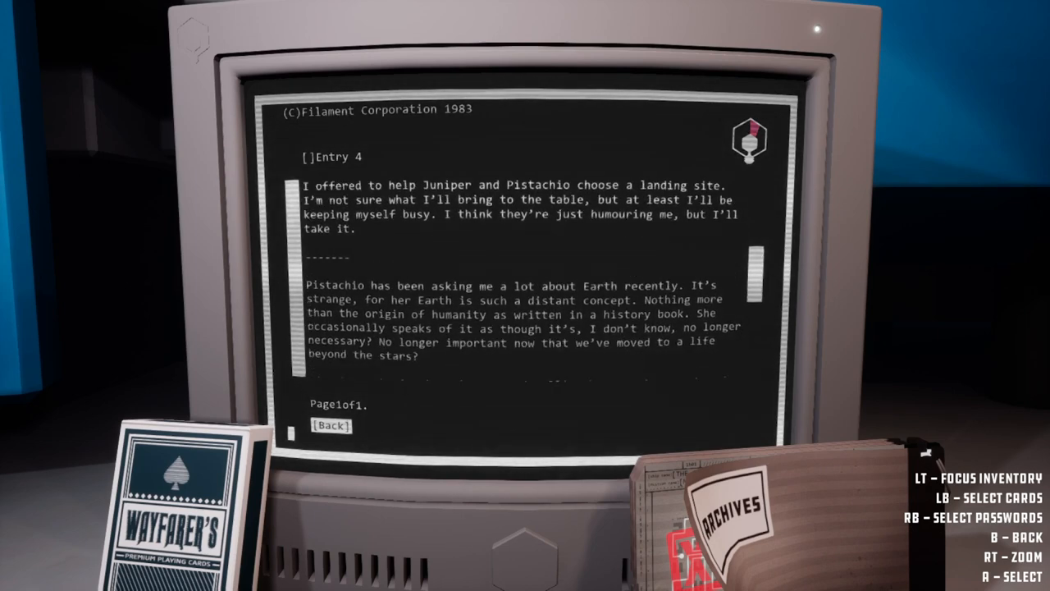
{"action": "scroll", "scroll_direction": "down", "scroll_amount": 3}
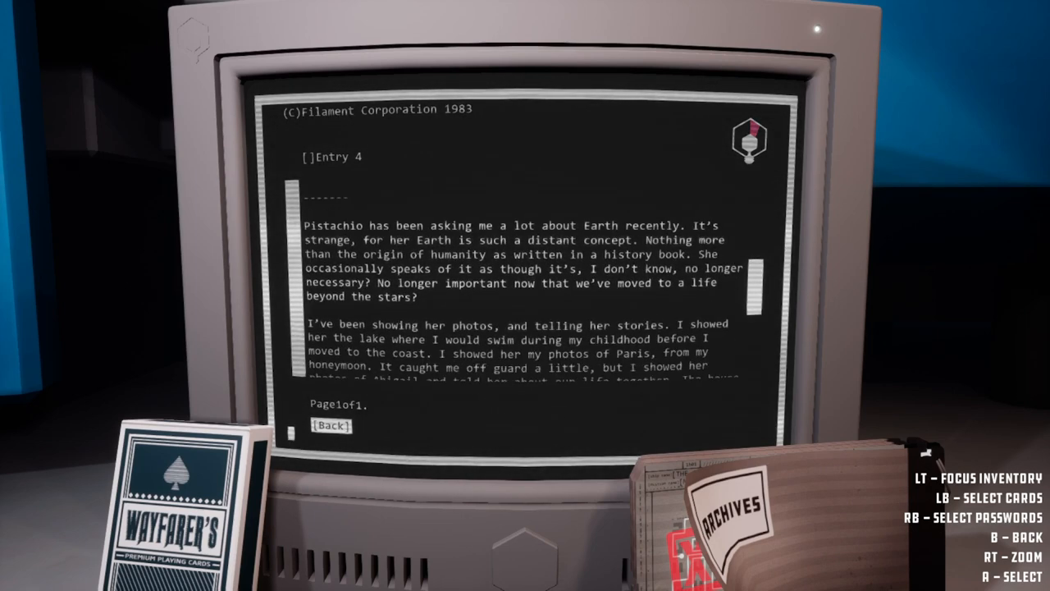
{"action": "scroll", "scroll_direction": "down", "scroll_amount": 3}
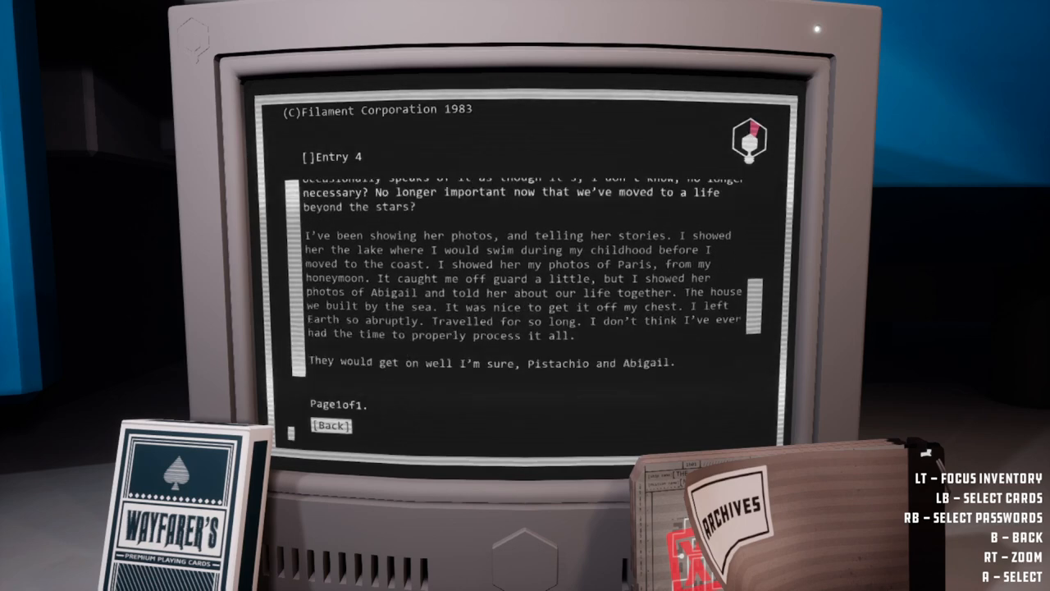
{"action": "scroll", "scroll_direction": "down", "scroll_amount": 3}
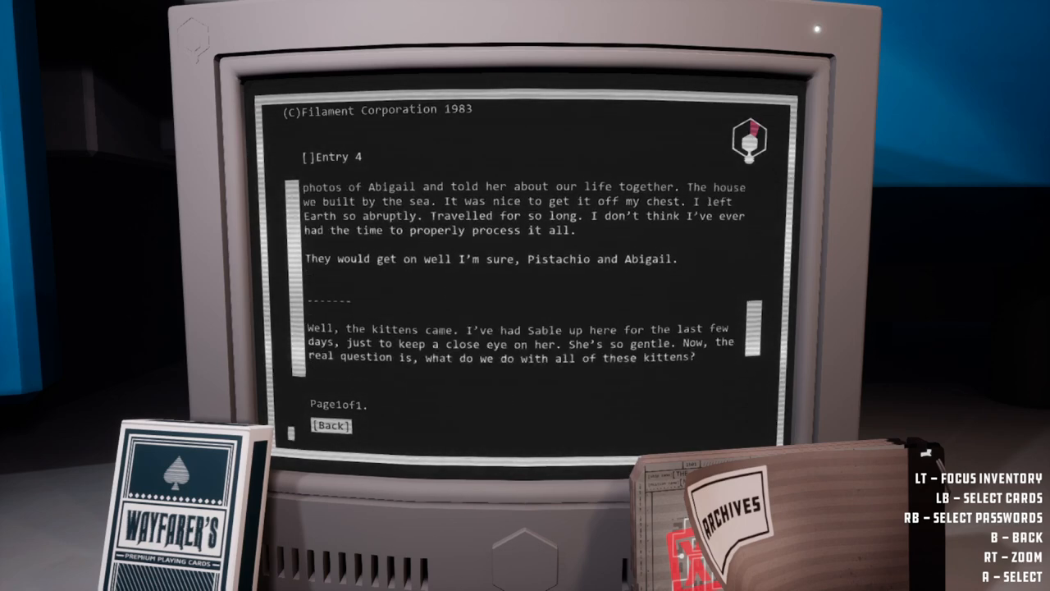
{"action": "scroll", "scroll_direction": "down", "scroll_amount": 3}
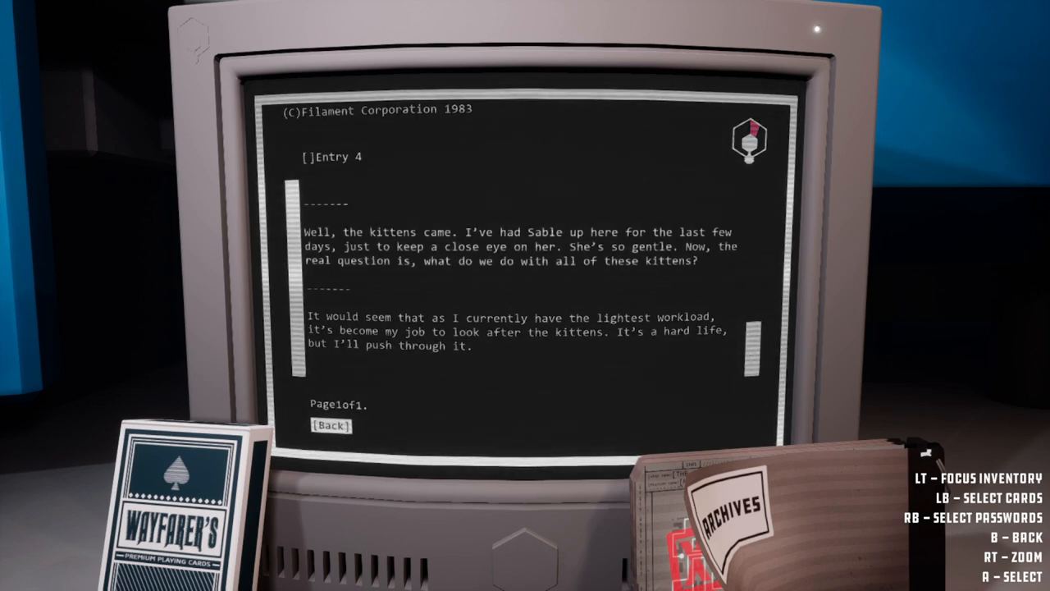
Exit Entry 4 back to the terminal menu and open the Systems Report station map.
{"action": "left_click", "coordinate": [330, 426]}
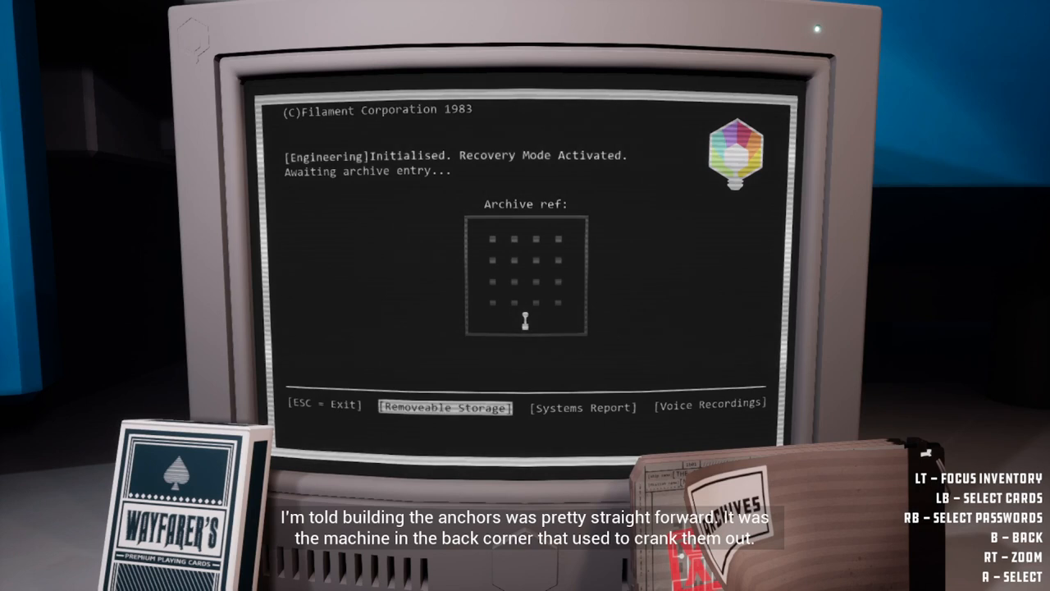
{"action": "left_click", "coordinate": [583, 407]}
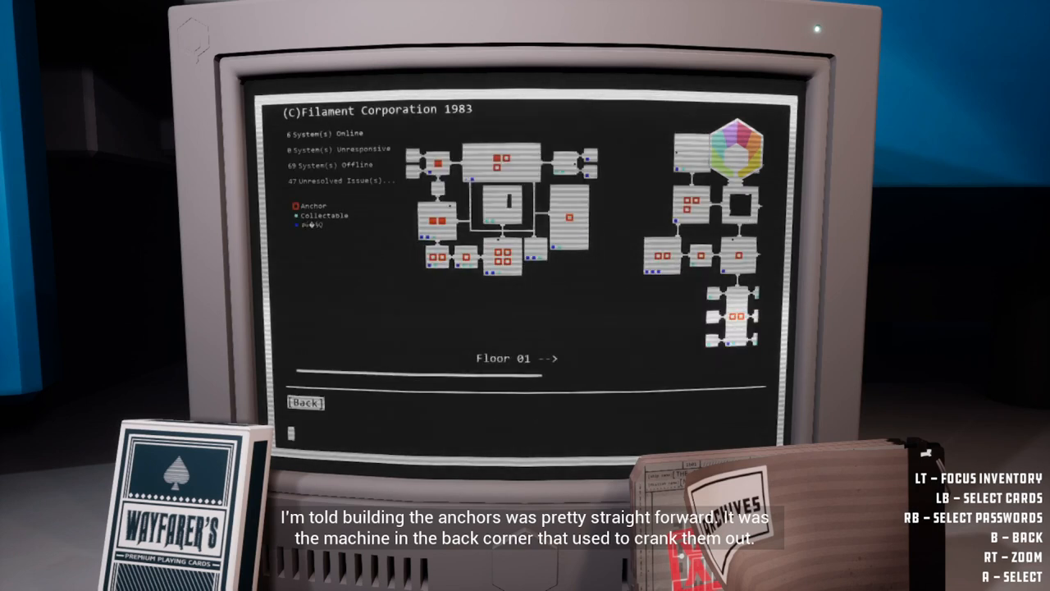